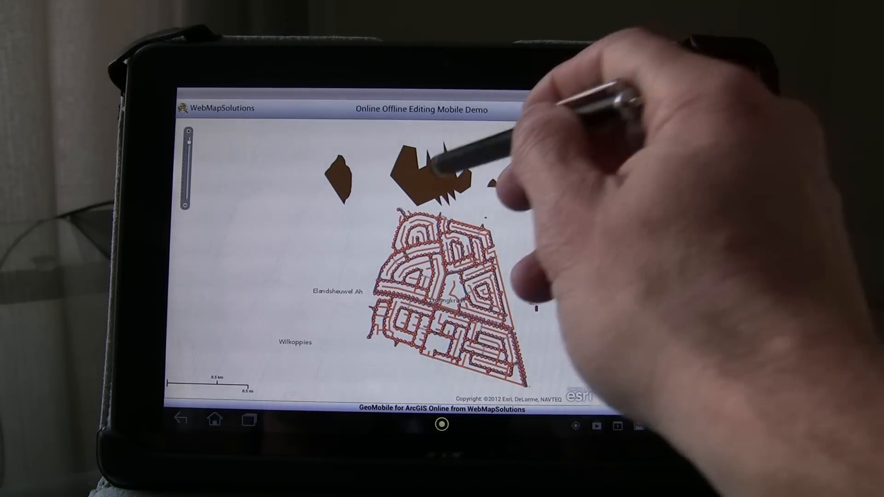
Bring up the editing panel listing the map layers available for editing
{"action": "left_click", "coordinate": [626, 114]}
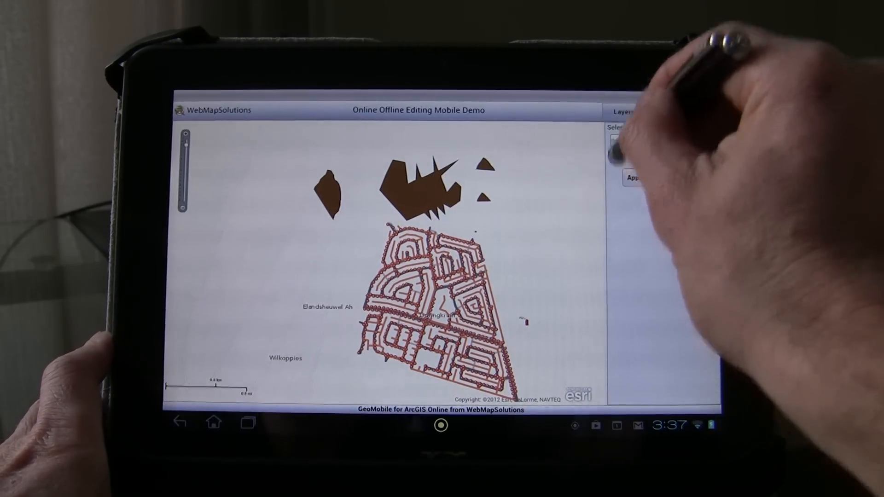
Choose the DK_ms editable layer and show the attributes of weeds polygon FID 85
{"action": "left_click", "coordinate": [698, 113]}
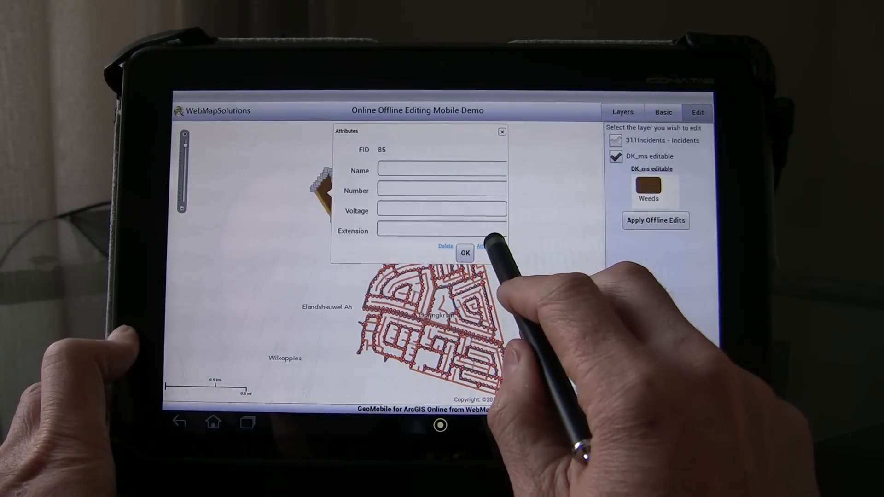
{"action": "left_click", "coordinate": [486, 246]}
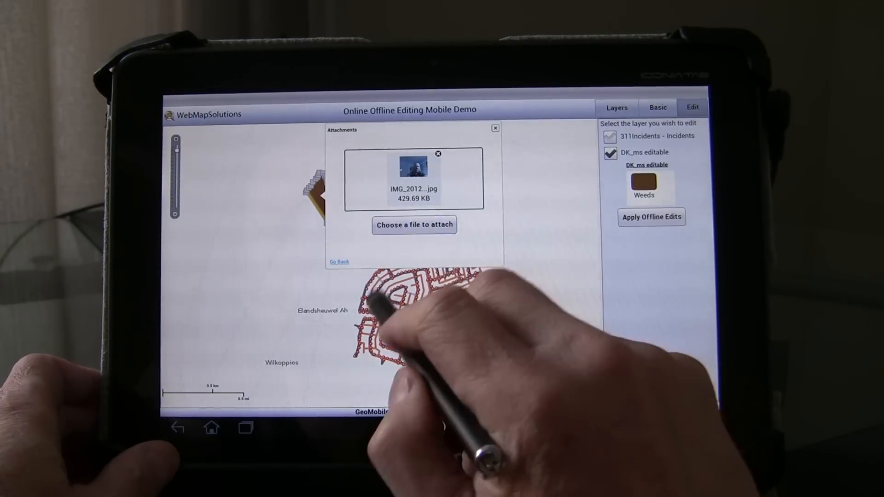
Attach photo IMG_20121221_152819.jpg to the weeds polygon and submit it
{"action": "left_click", "coordinate": [413, 225]}
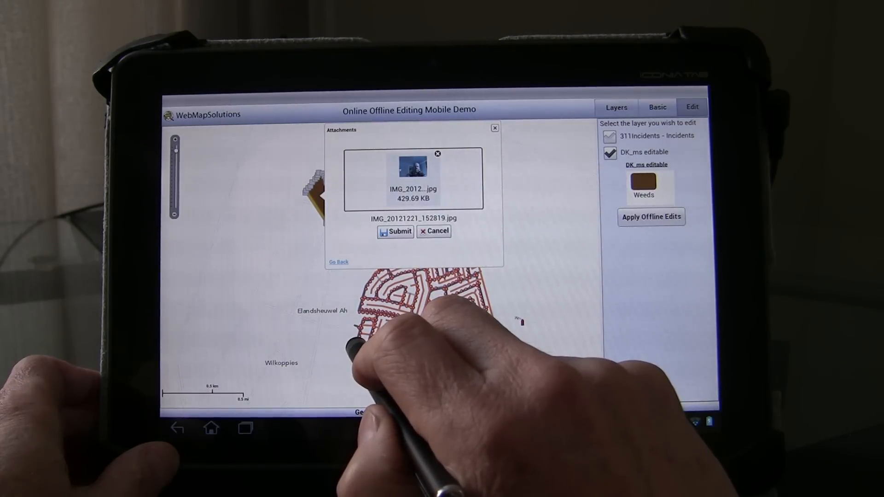
{"action": "left_click", "coordinate": [395, 231]}
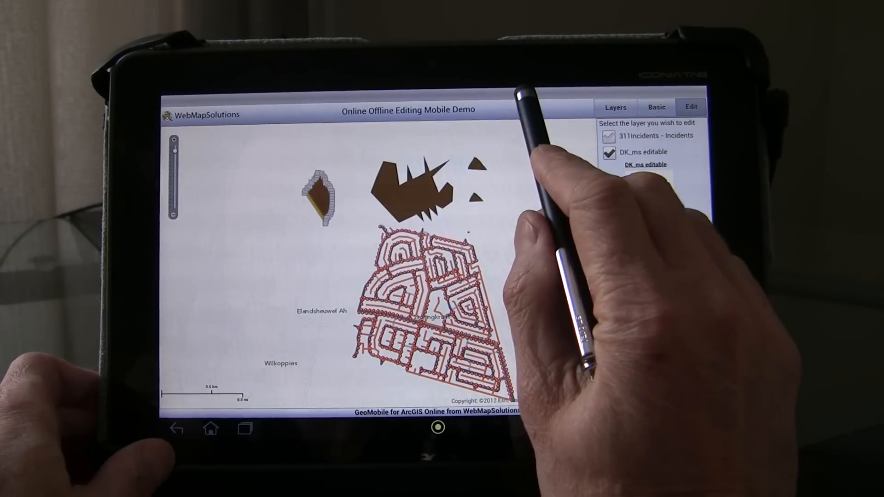
Load the offline maps so the offline layer list (311Incidents, DK_ms editable, cables, roads, sewers, streetlights) appears
{"action": "left_click", "coordinate": [644, 164]}
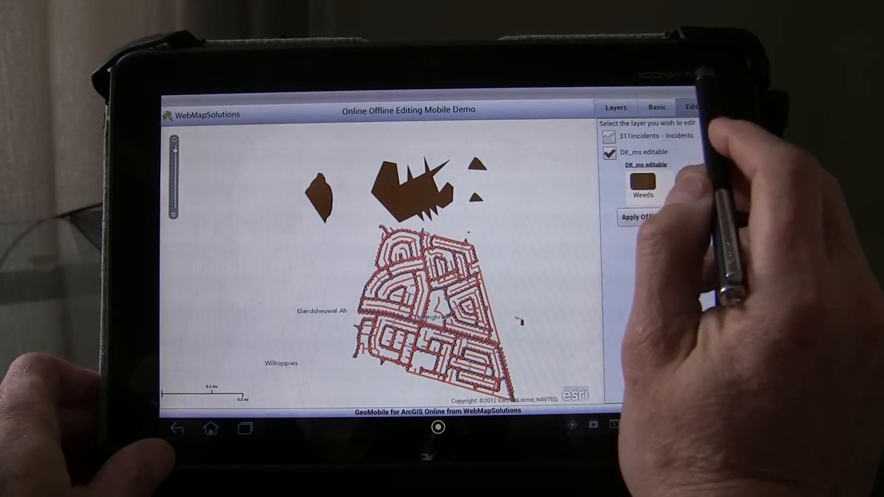
{"action": "left_click", "coordinate": [615, 107]}
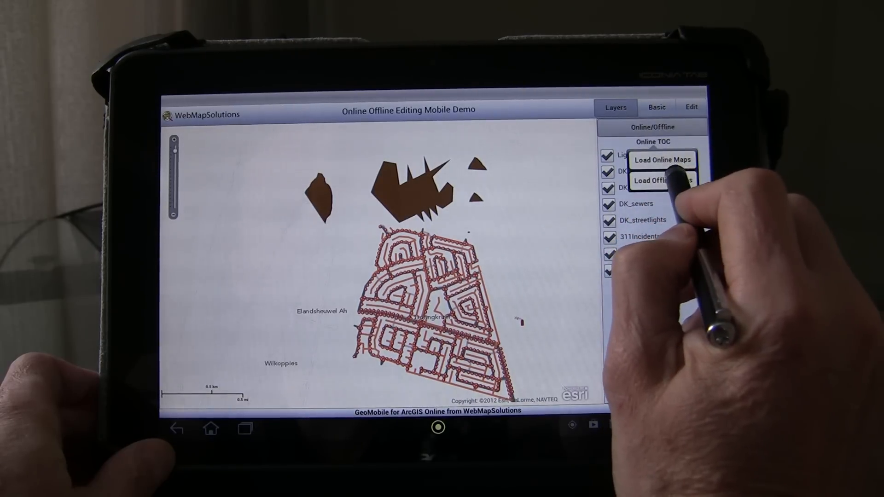
{"action": "left_click", "coordinate": [662, 181]}
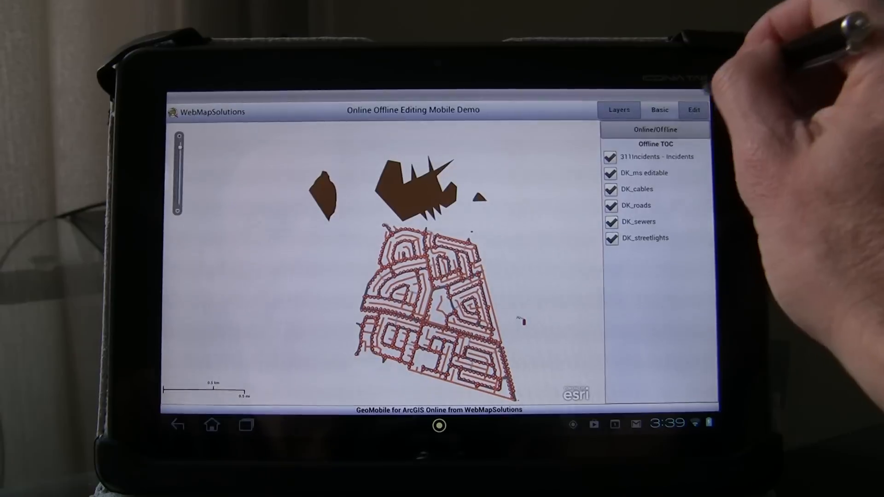
Show the attachments of the offline weeds polygon 'test' to view its 301 KB photo
{"action": "left_click", "coordinate": [692, 109]}
{"action": "type", "text": "test"}
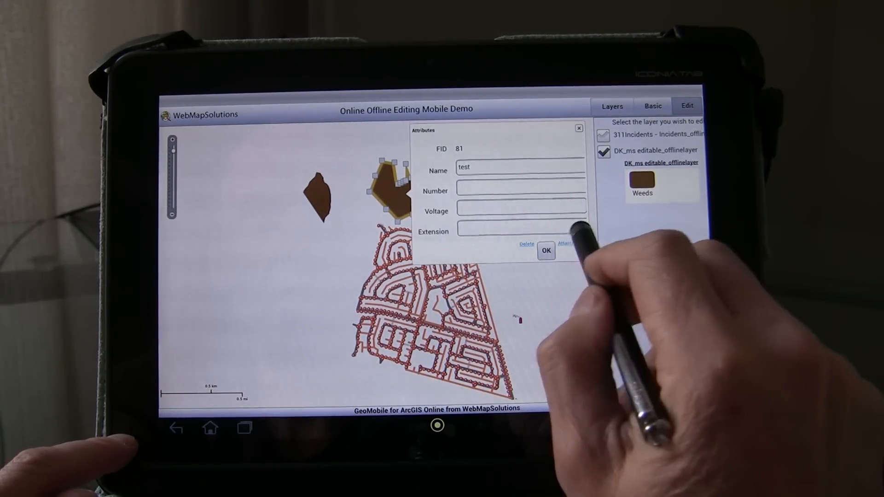
{"action": "left_click", "coordinate": [565, 243]}
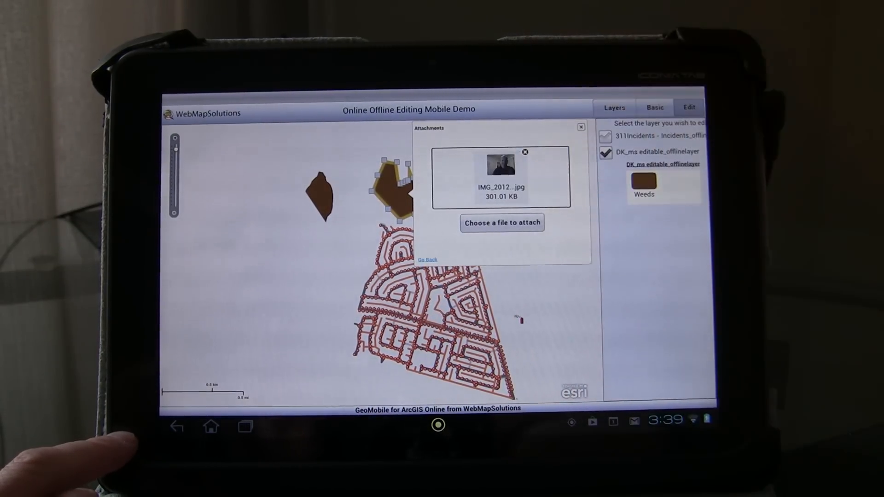